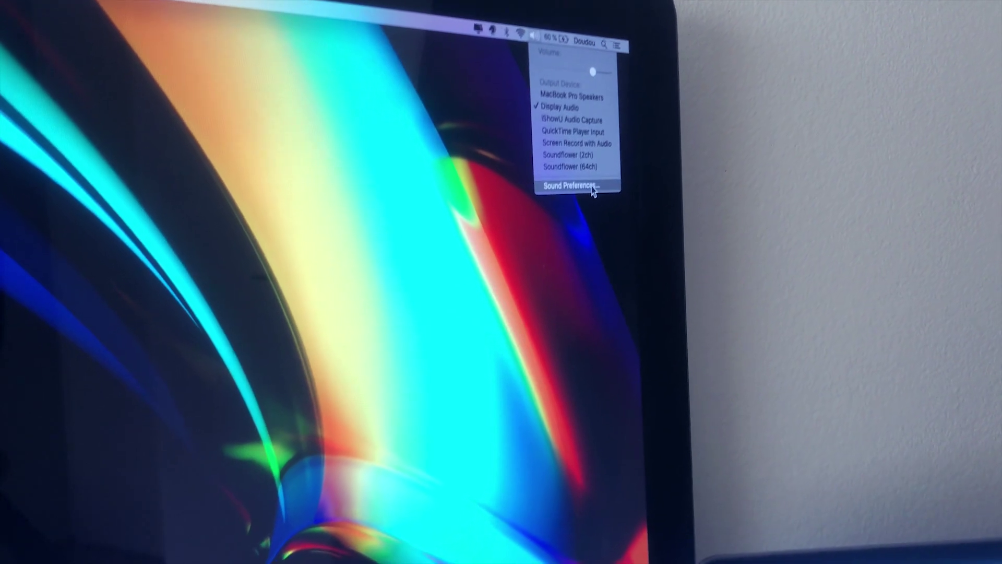
# - Choose Sound Preferences… from the menu bar volume menu to show Output with Display Audio selected
pyautogui.click(573, 185)
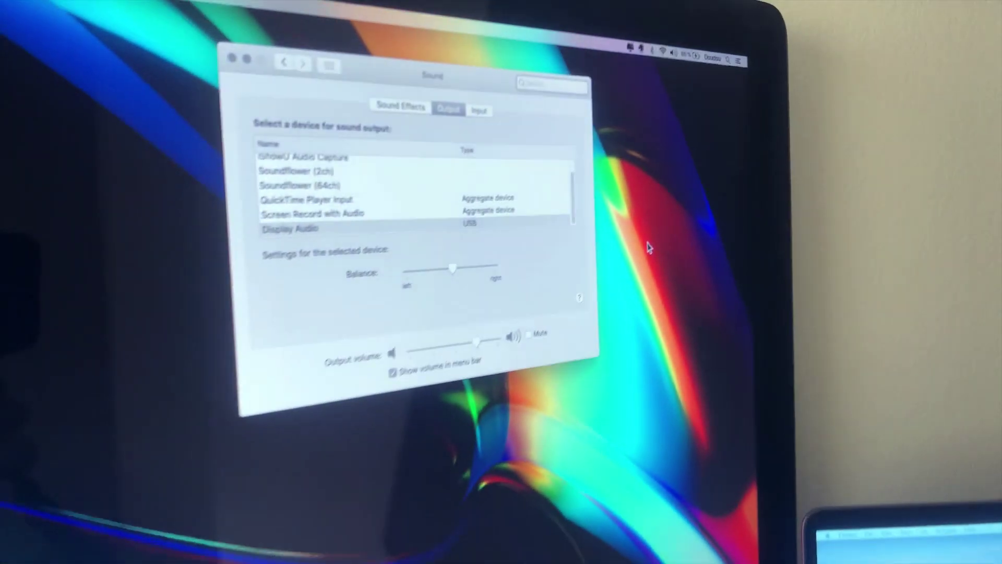